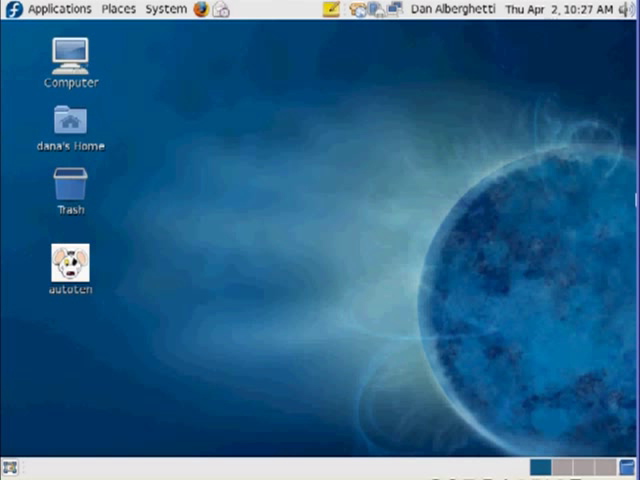
pyautogui.moveTo(261, 134)
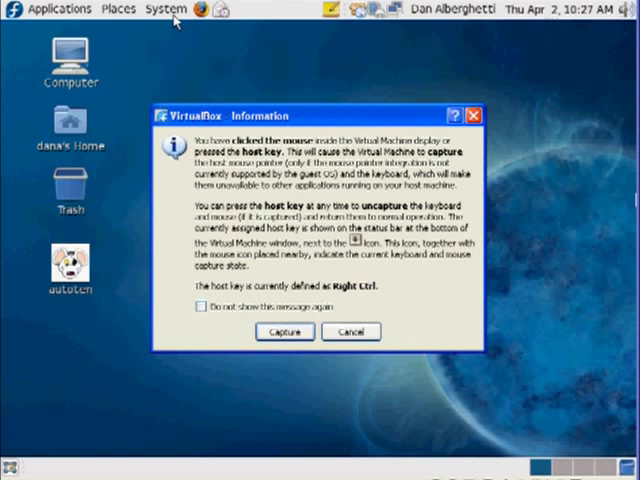
pyautogui.moveTo(287, 332)
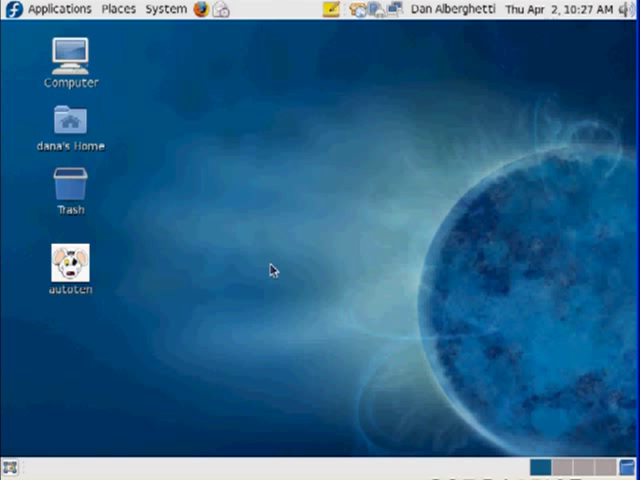
pyautogui.moveTo(177, 72)
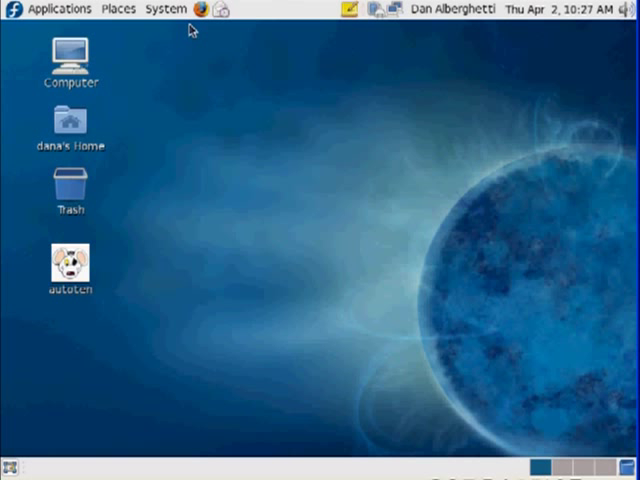
pyautogui.moveTo(164, 9)
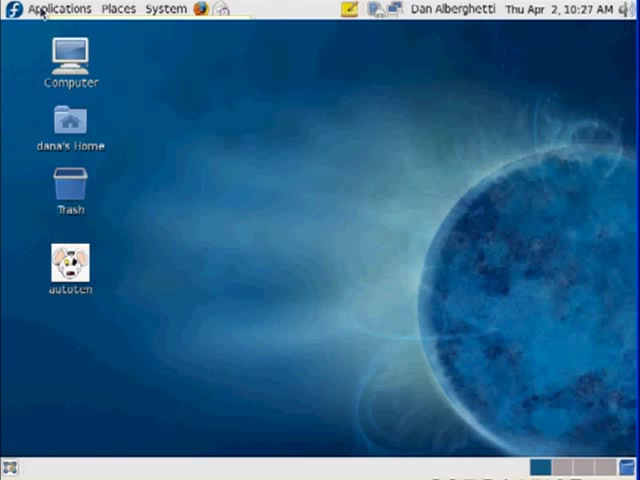
# Step: Launch Add/Remove Software from the System > Administration menu
pyautogui.click(59, 8)
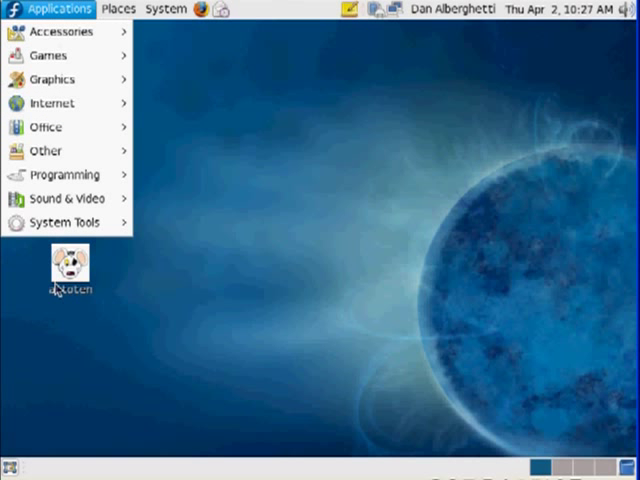
pyautogui.click(62, 222)
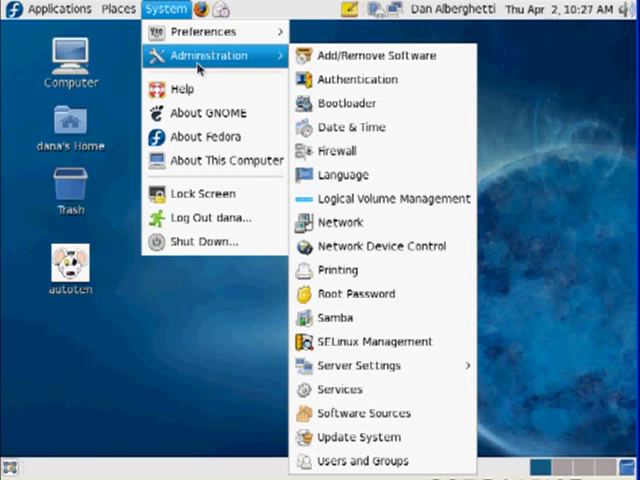
pyautogui.moveTo(377, 55)
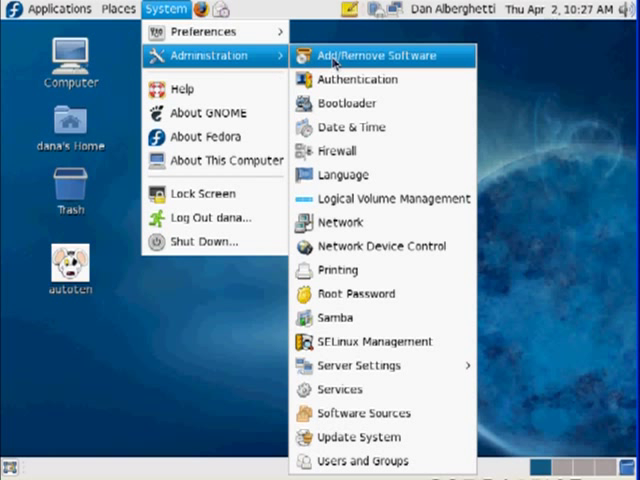
pyautogui.click(382, 55)
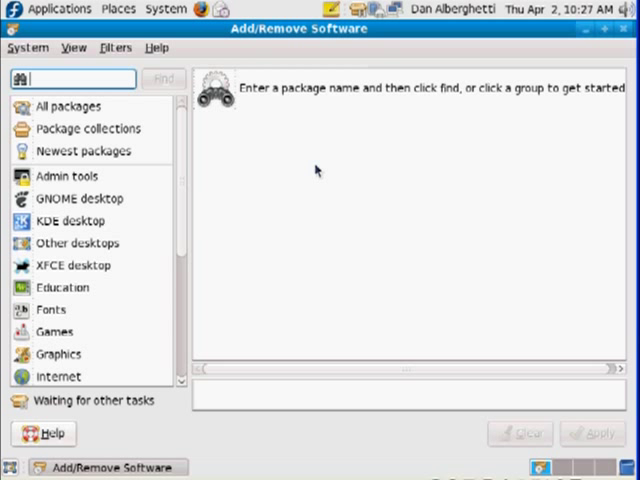
pyautogui.scroll(-3)
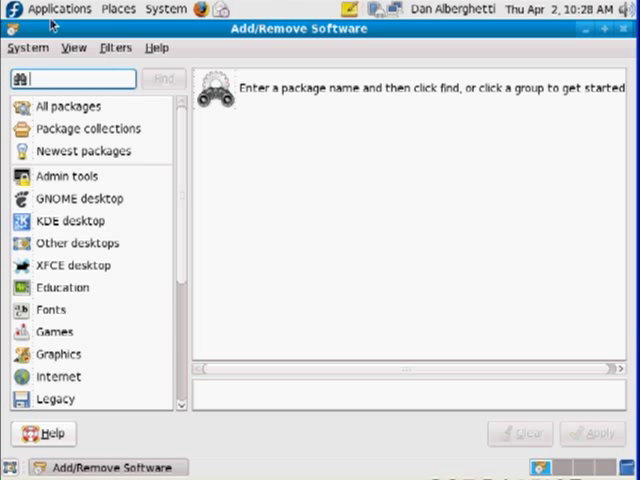
pyautogui.click(58, 8)
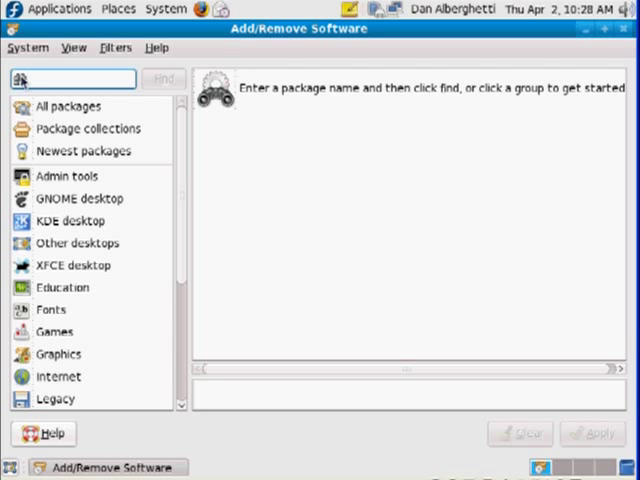
# Step: Search the available packages for 'httpd'
pyautogui.write('h')
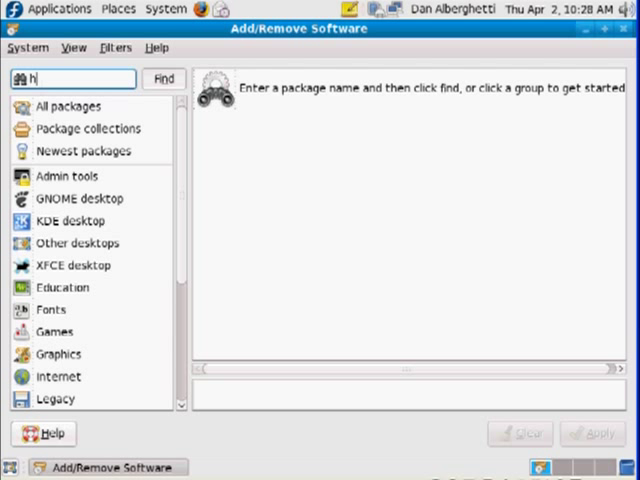
pyautogui.write('ttpd')
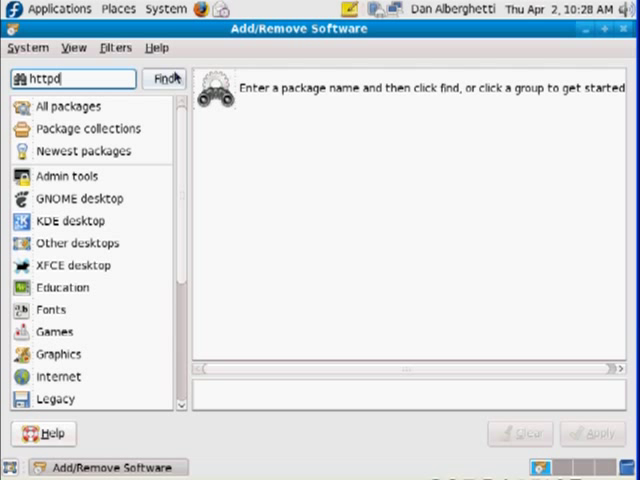
pyautogui.click(164, 78)
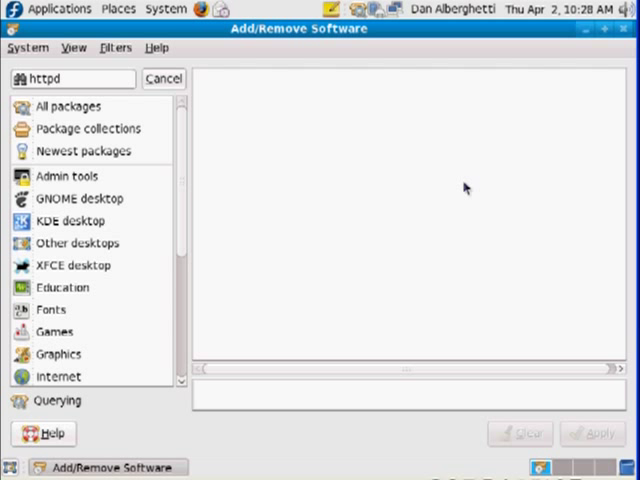
pyautogui.moveTo(70, 277)
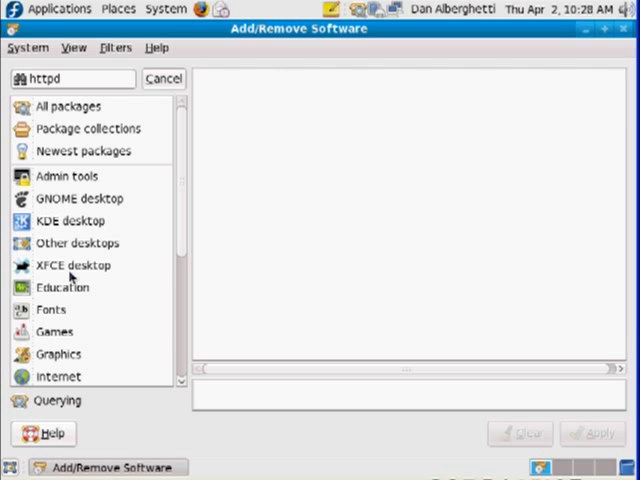
pyautogui.click(162, 78)
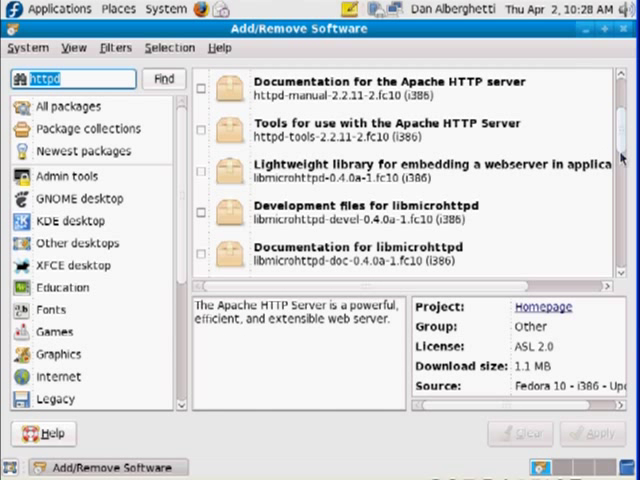
# Step: Tick the Apache HTTP Server (httpd) checkbox in the search results
pyautogui.scroll(3)
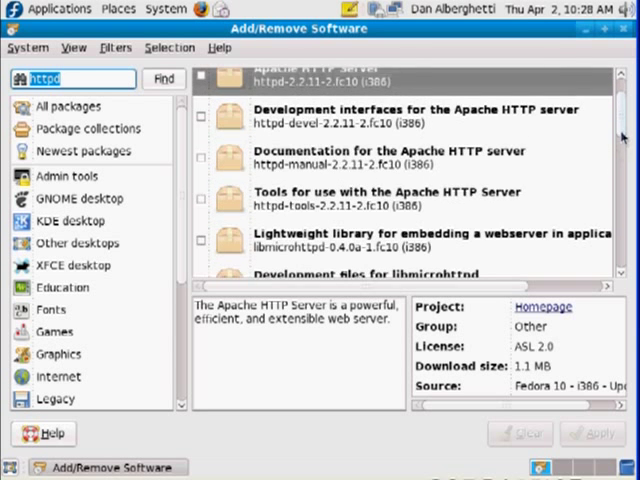
pyautogui.scroll(3)
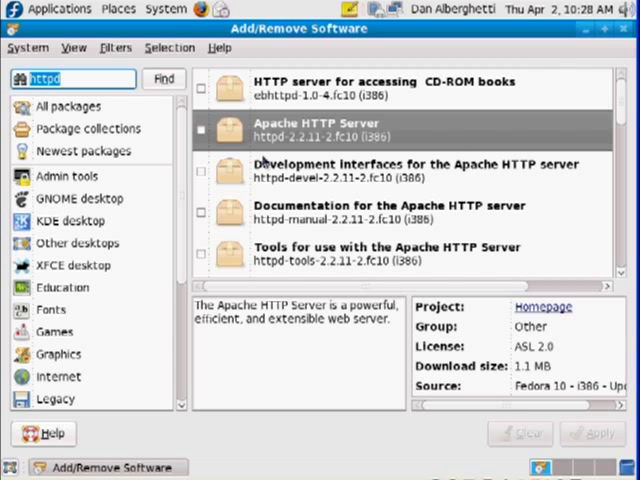
pyautogui.moveTo(280, 148)
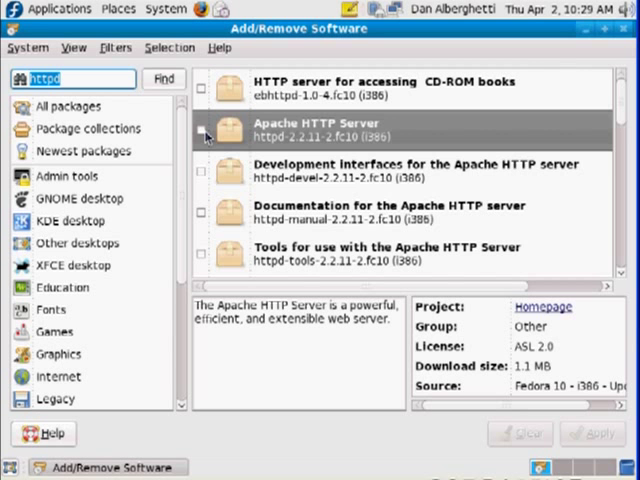
pyautogui.click(206, 129)
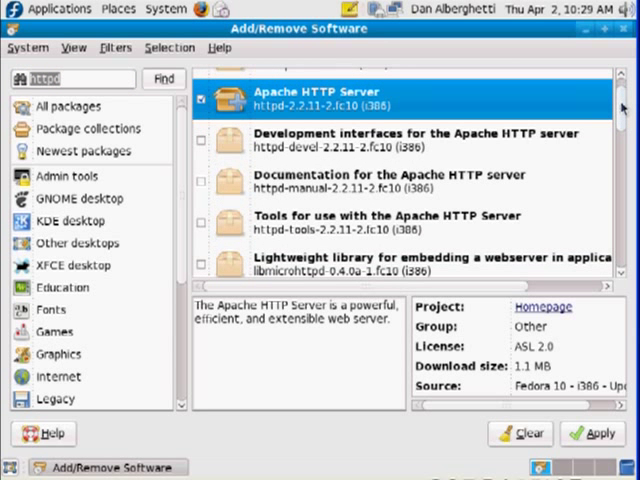
pyautogui.scroll(-3)
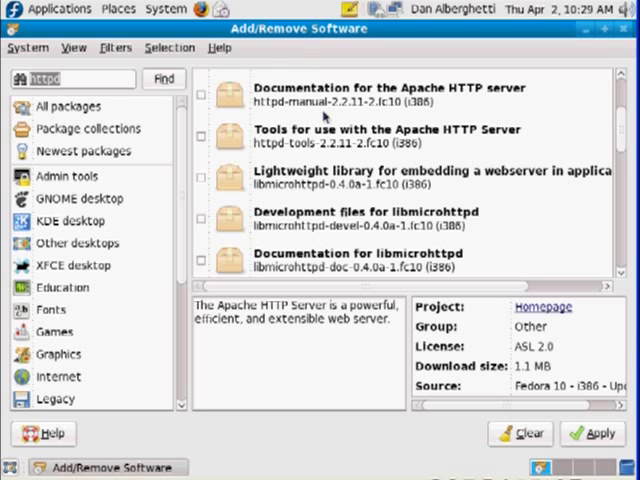
# Step: Mark httpd-manual and httpd-tools for installation after viewing each package's details
pyautogui.click(400, 94)
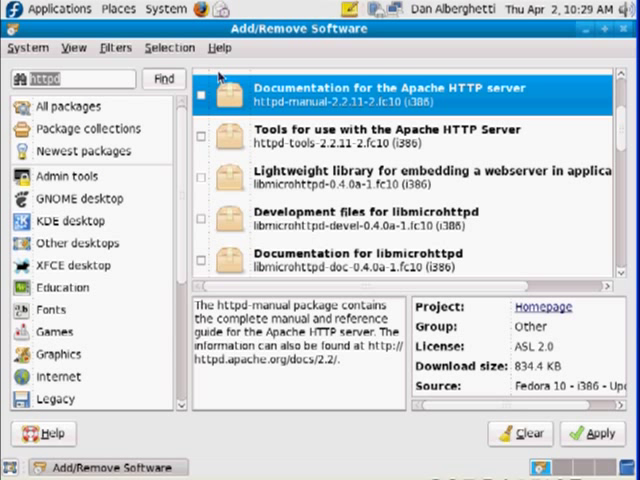
pyautogui.click(202, 95)
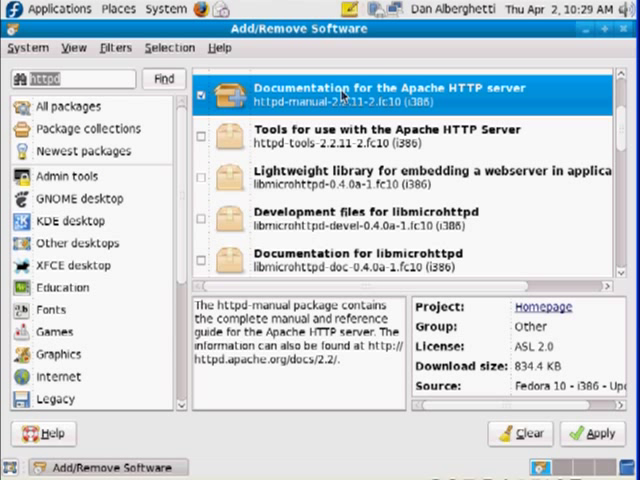
pyautogui.moveTo(395, 140)
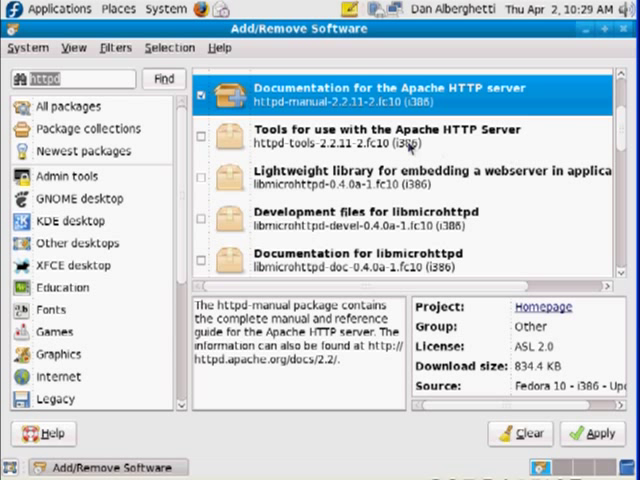
pyautogui.click(400, 135)
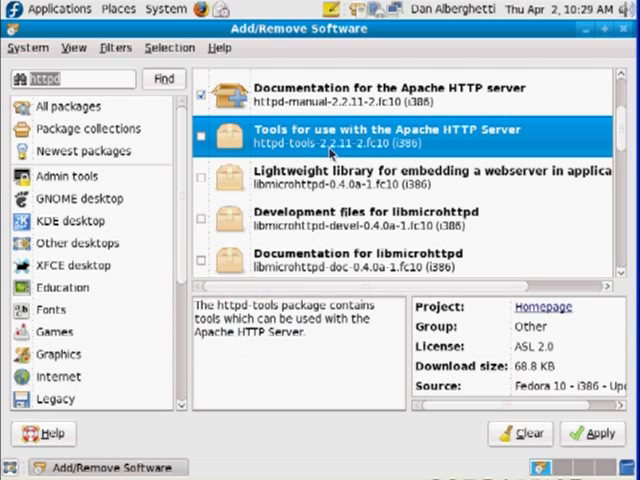
pyautogui.click(204, 136)
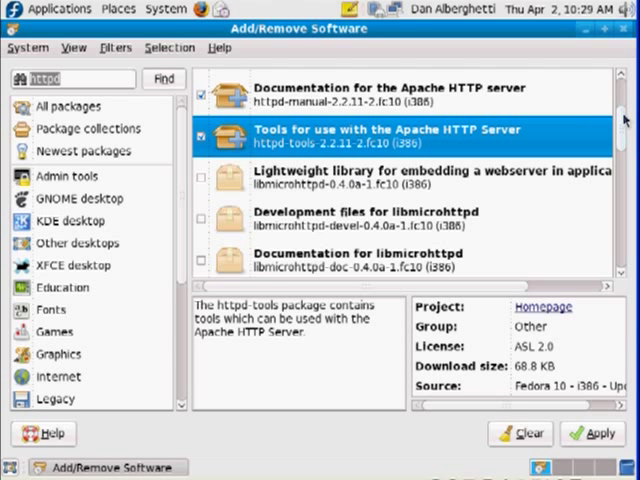
pyautogui.scroll(-3)
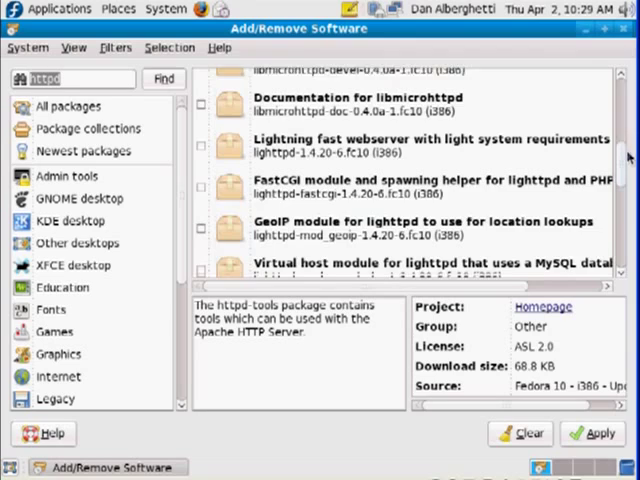
pyautogui.scroll(-3)
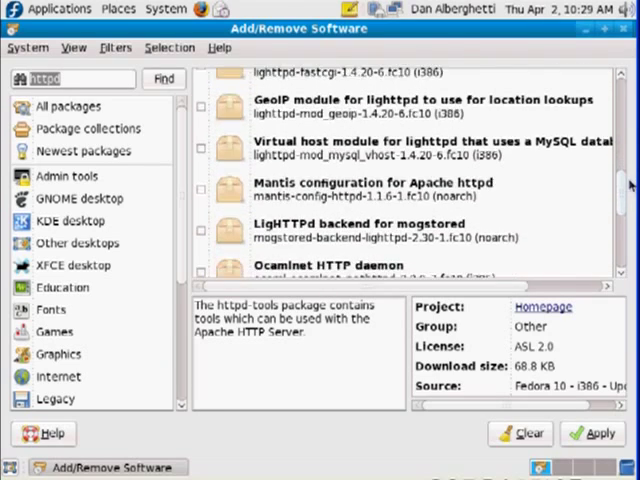
pyautogui.scroll(-3)
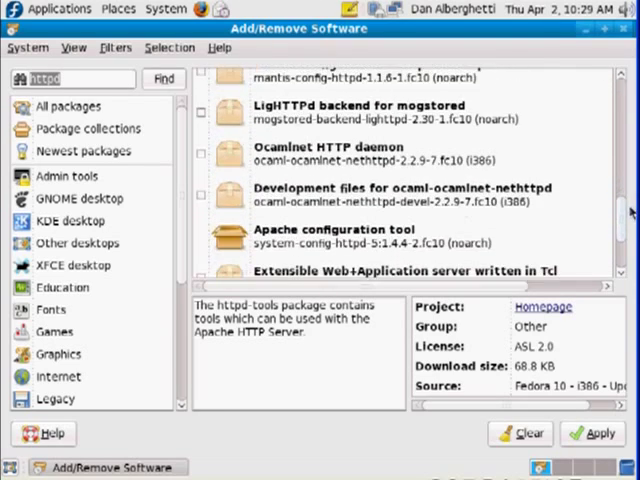
pyautogui.scroll(-3)
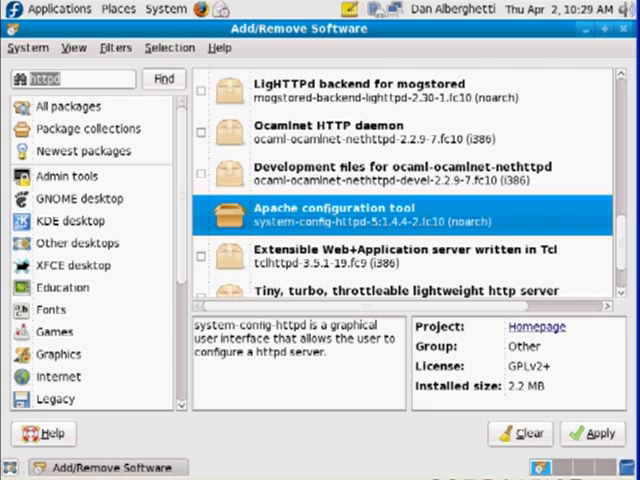
pyautogui.scroll(-3)
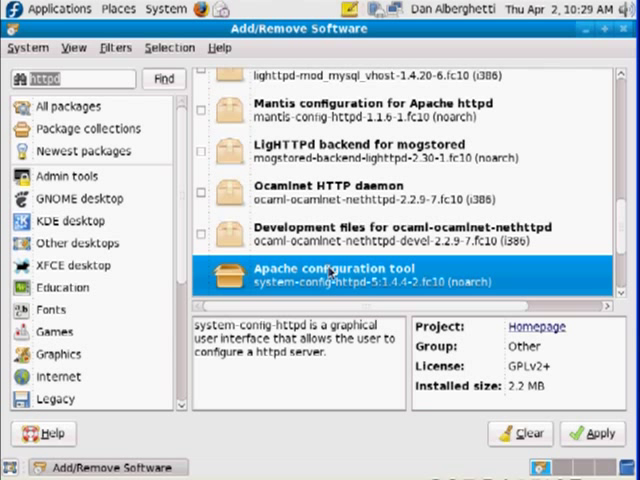
pyautogui.moveTo(243, 288)
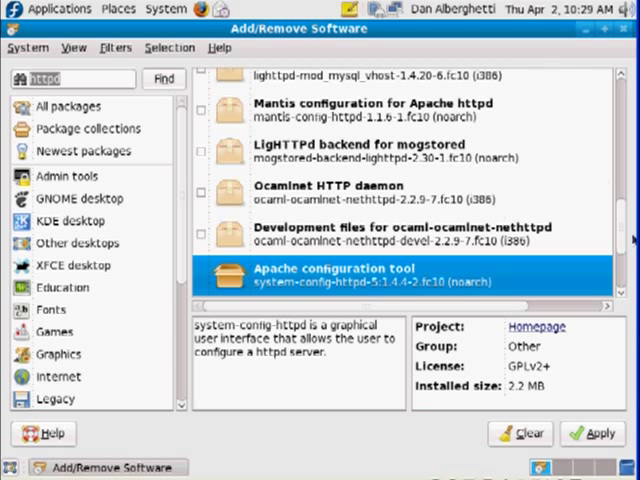
pyautogui.scroll(3)
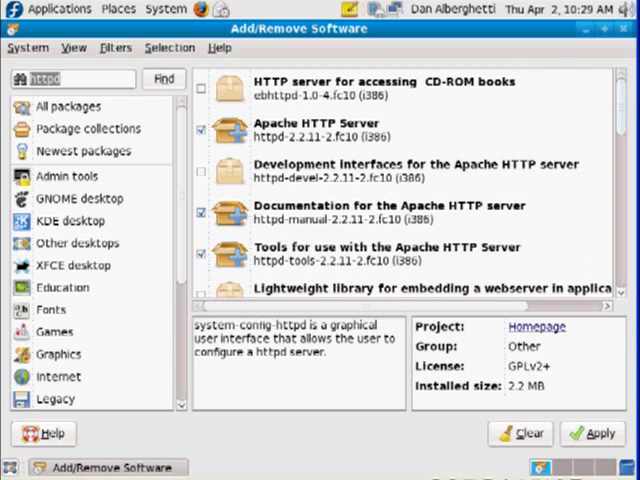
pyautogui.scroll(-3)
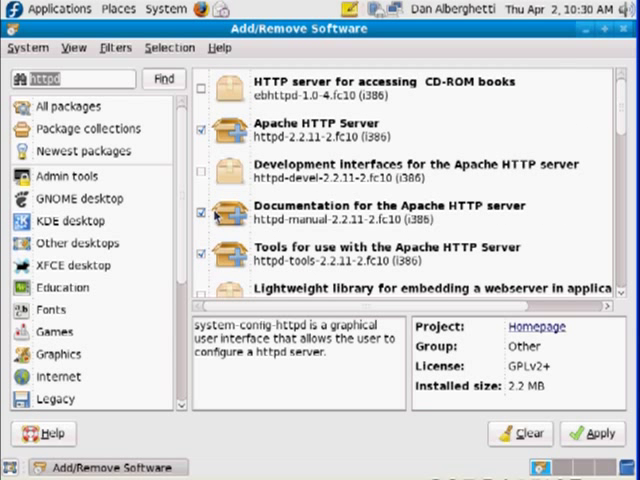
# Step: Untick httpd-manual and httpd-tools so only httpd stays marked
pyautogui.click(400, 211)
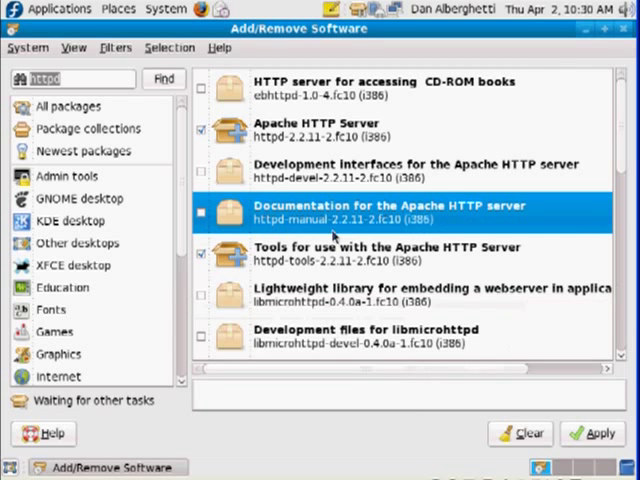
pyautogui.click(400, 210)
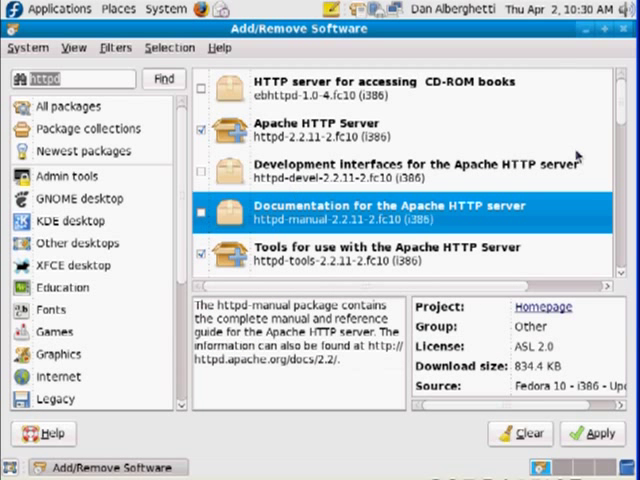
pyautogui.scroll(-3)
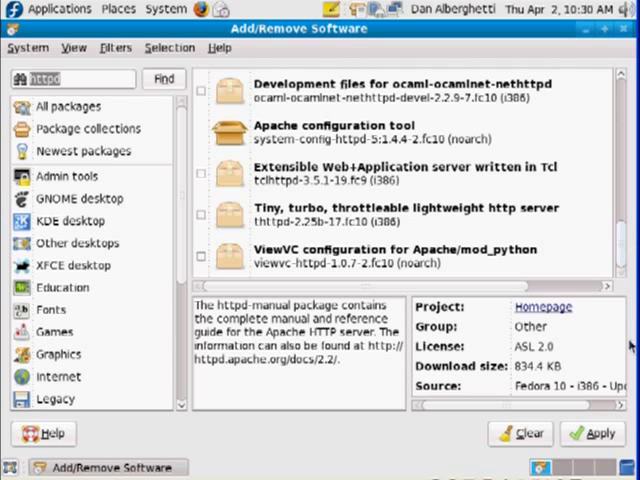
pyautogui.moveTo(305, 130)
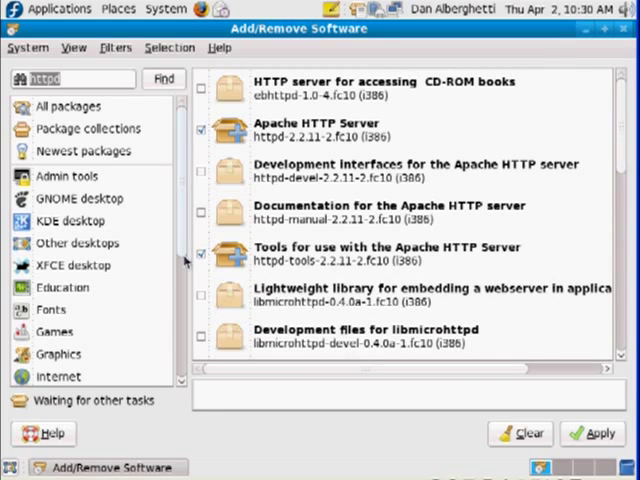
pyautogui.click(400, 253)
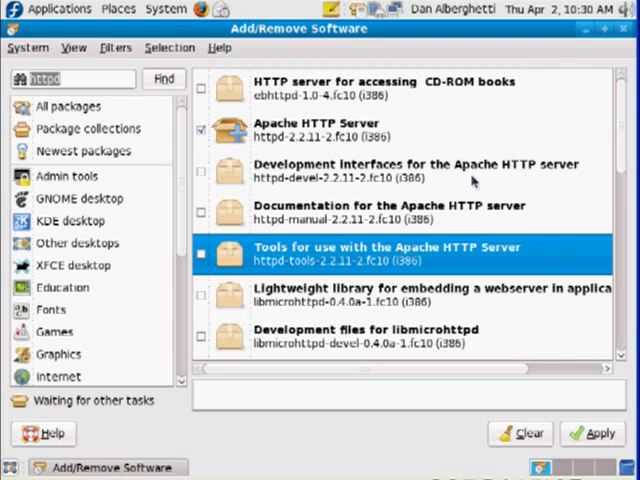
pyautogui.scroll(-3)
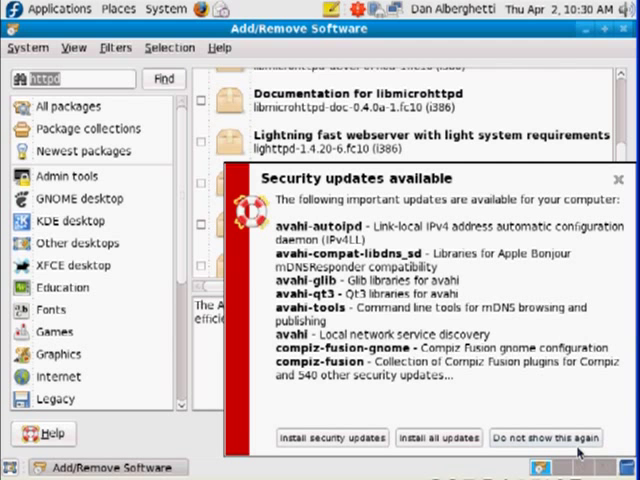
# Step: Dismiss the security updates notice with 'Do not show this again'
pyautogui.click(547, 438)
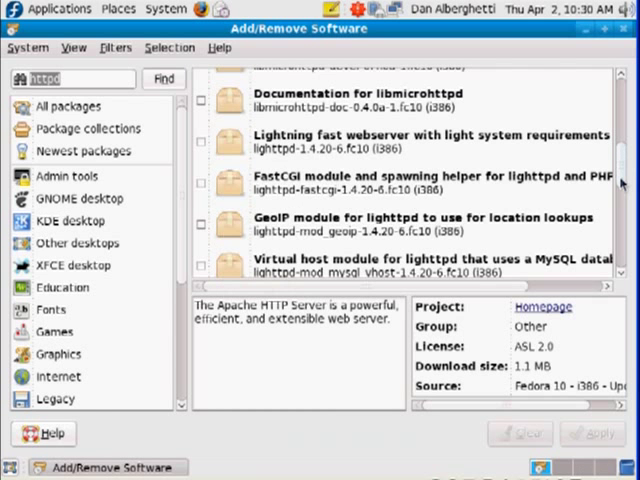
pyautogui.scroll(-3)
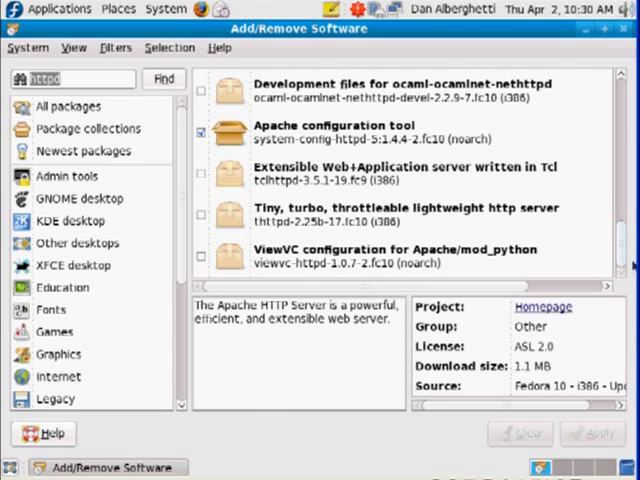
pyautogui.scroll(3)
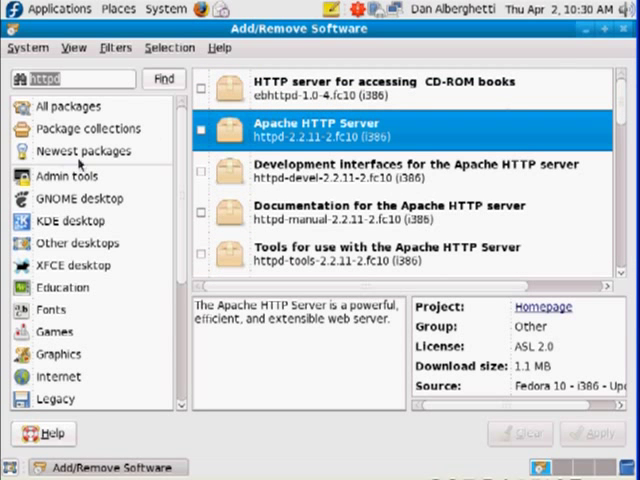
# Step: Mark httpd and the Apache tools package for installation again
pyautogui.click(206, 129)
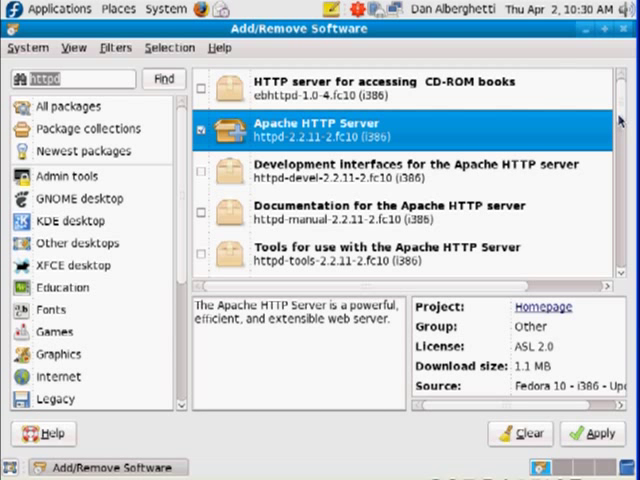
pyautogui.scroll(-3)
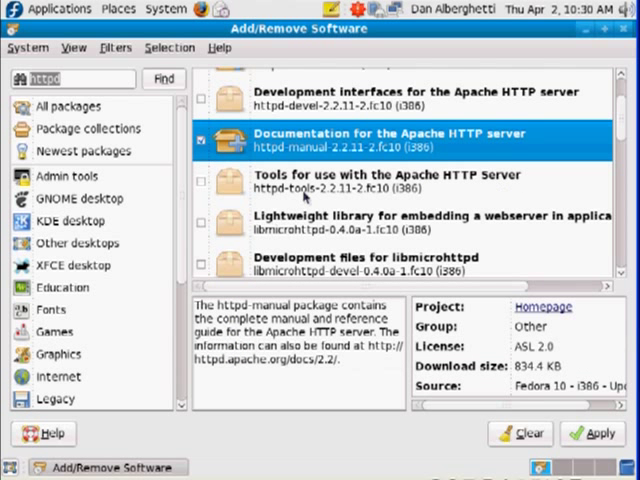
pyautogui.click(400, 182)
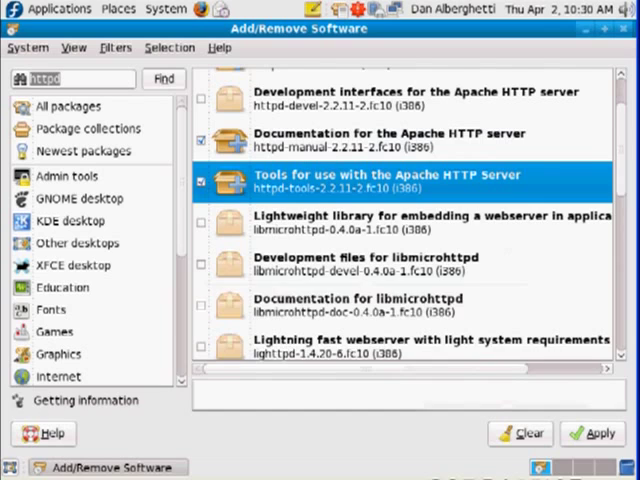
pyautogui.click(400, 175)
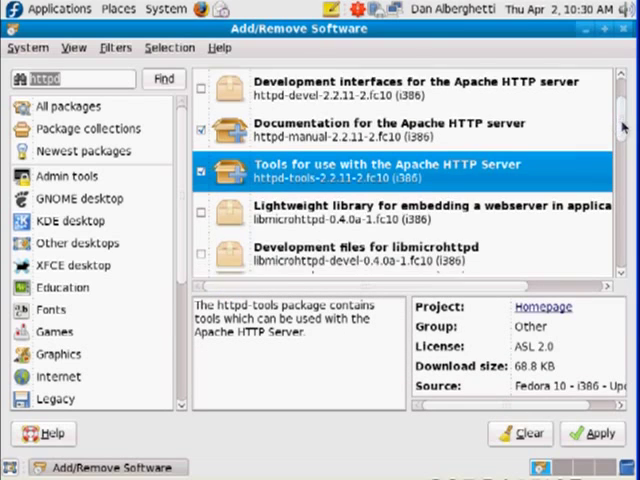
pyautogui.scroll(-3)
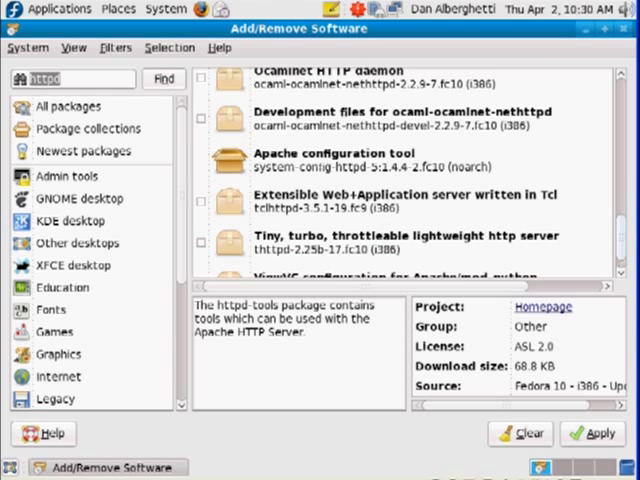
pyautogui.scroll(-3)
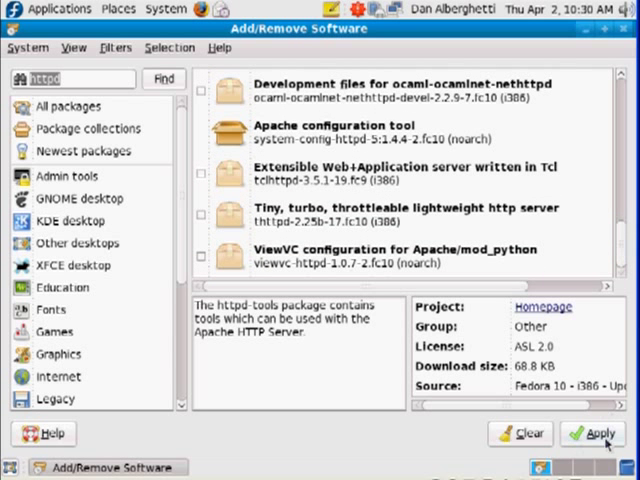
# Step: Apply the changes and accept the SSL/TLS module and APR LDAP library dependencies
pyautogui.click(594, 433)
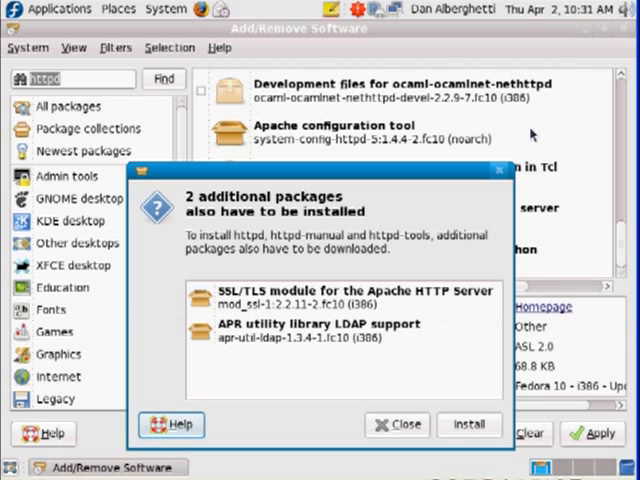
pyautogui.moveTo(357, 183)
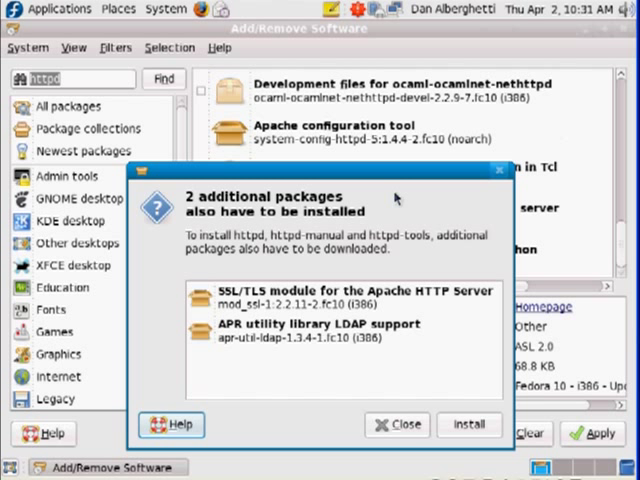
pyautogui.moveTo(308, 322)
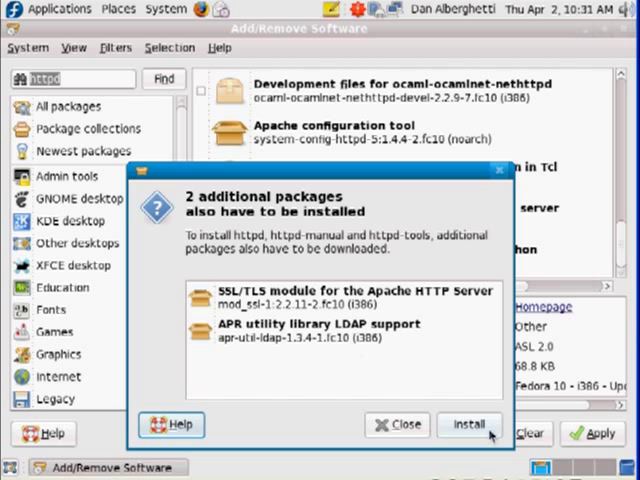
pyautogui.click(469, 424)
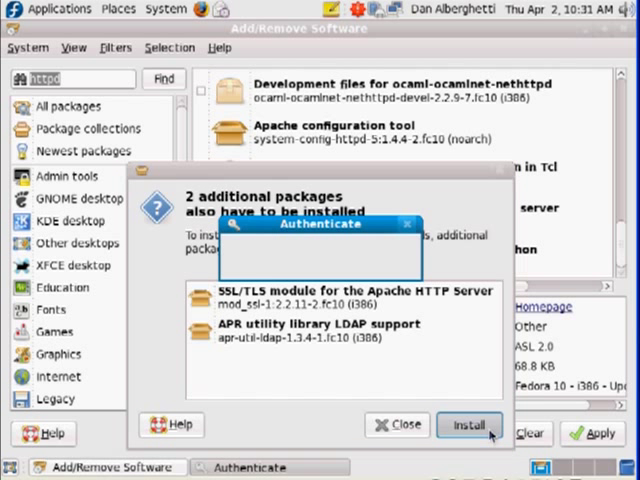
# Step: Enter the root password and authenticate the installation
pyautogui.click(469, 425)
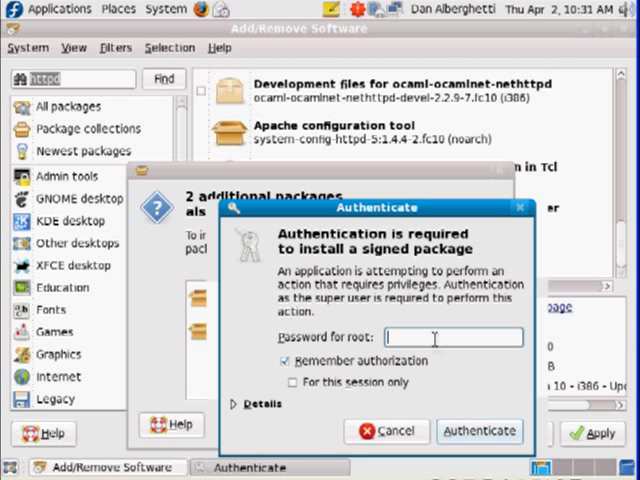
pyautogui.write('••')
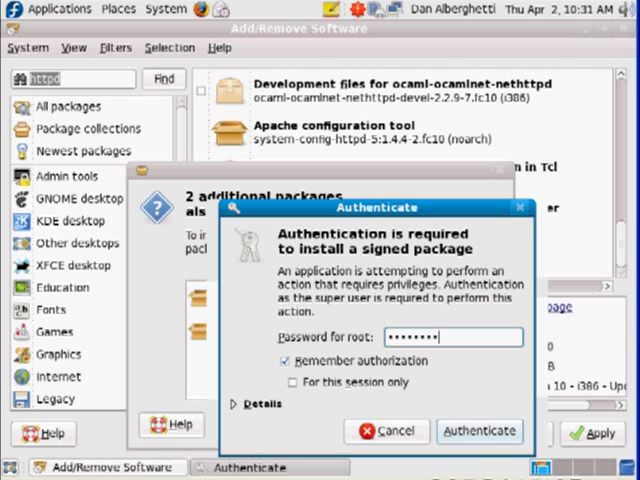
pyautogui.click(479, 431)
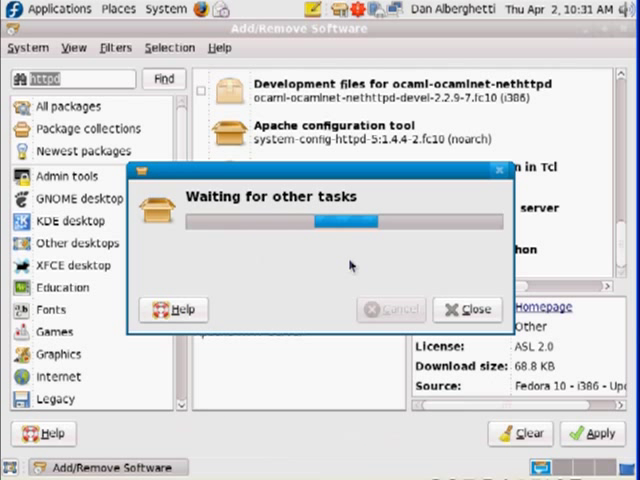